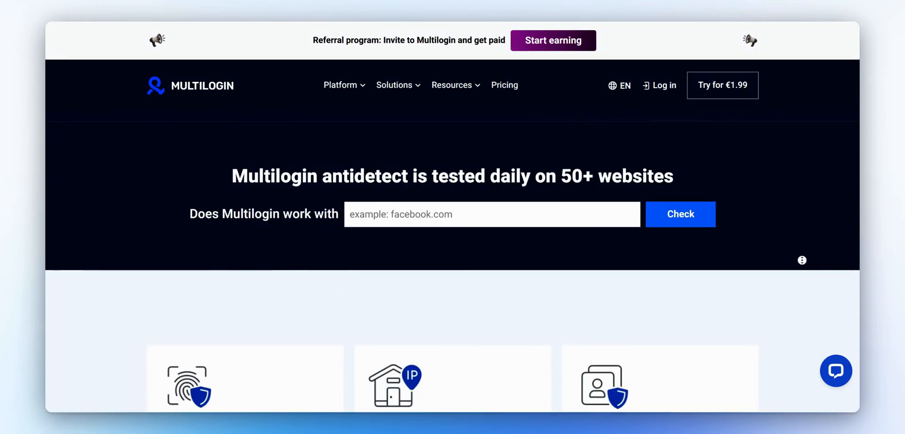
Scroll the Multilogin site, open Pricing and select the Pro plan
scroll("down", 3)
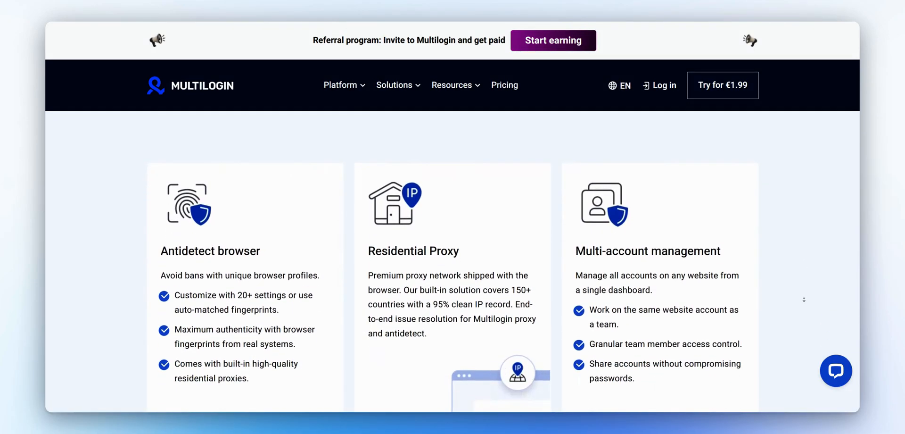
scroll("down", 3)
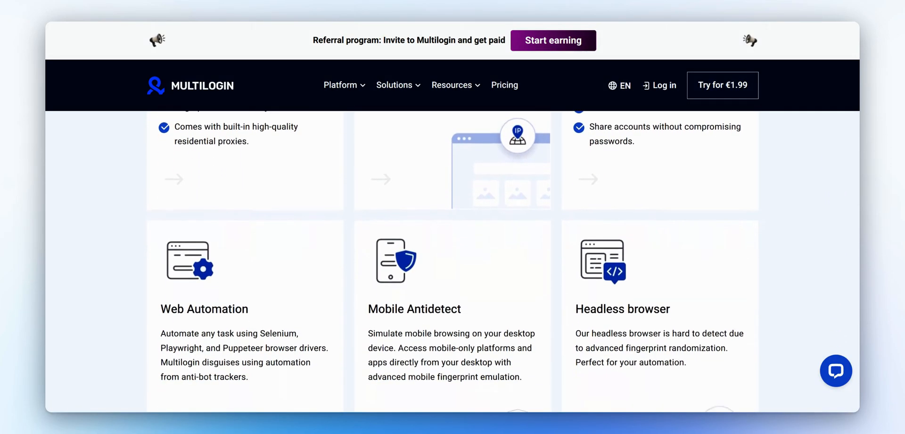
scroll("down", 3)
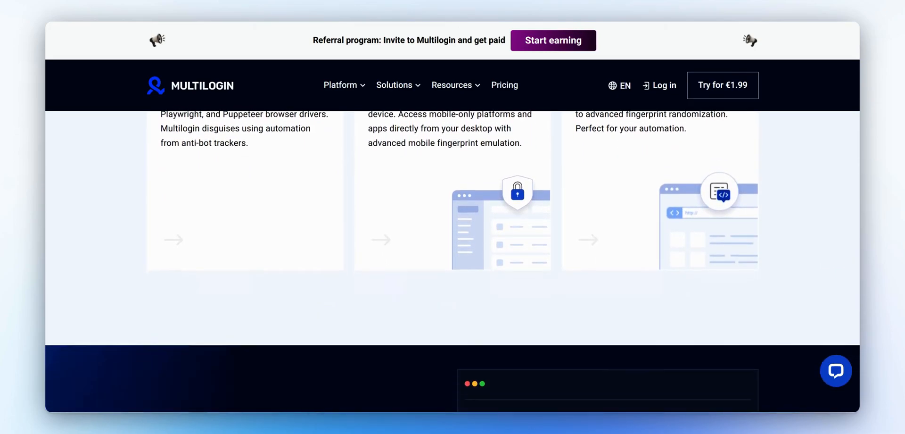
scroll("down", 3)
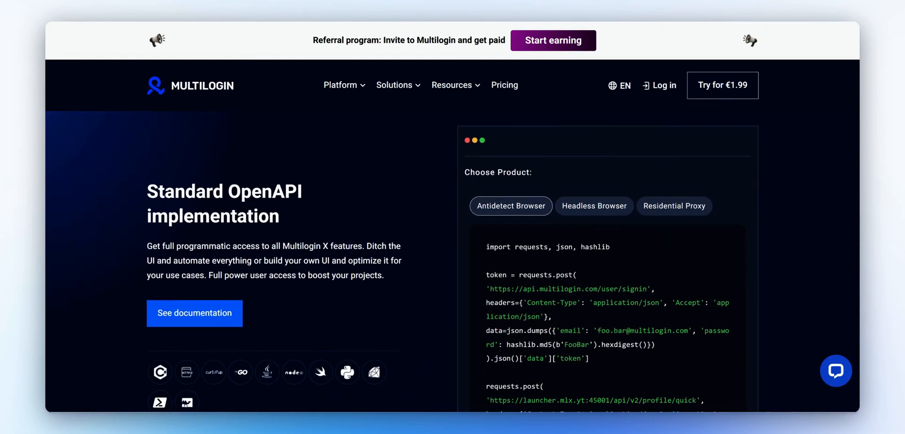
scroll("down", 3)
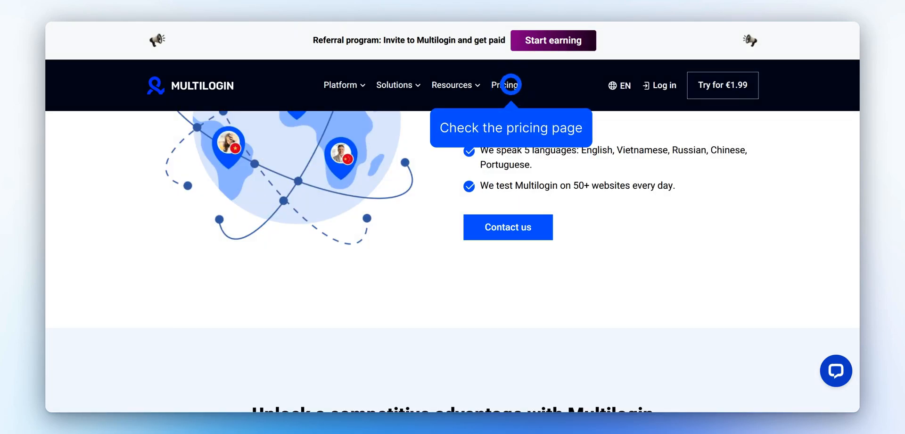
left_click(508, 85)
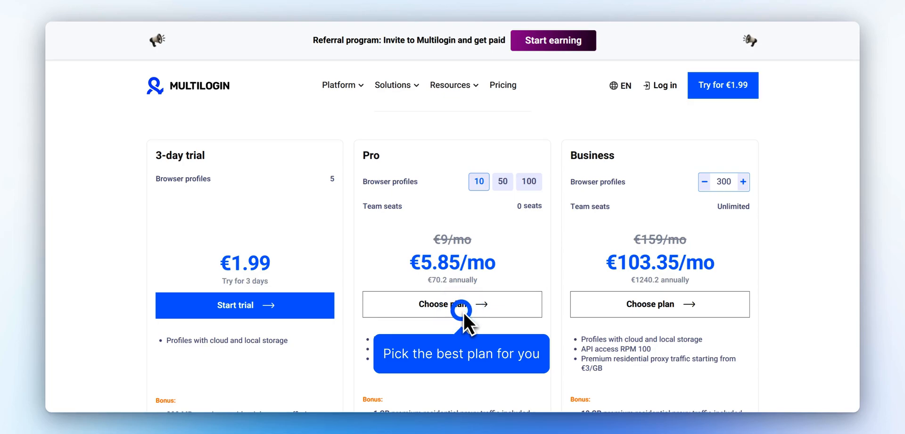
mouse_move(462, 318)
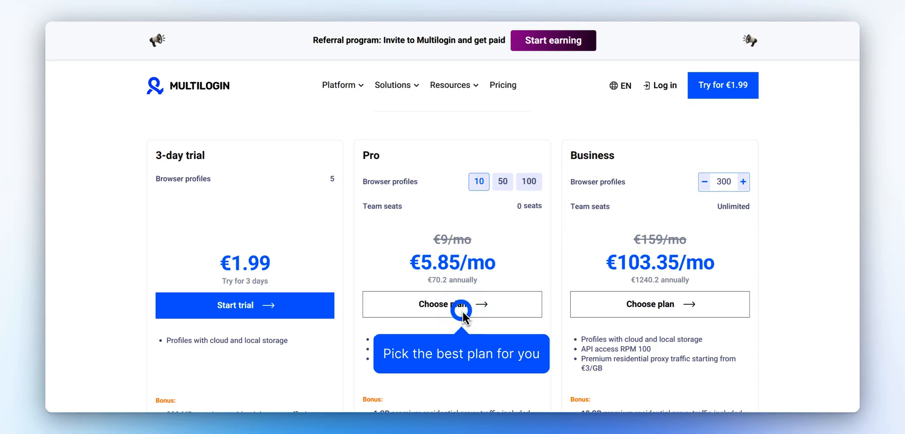
left_click(502, 182)
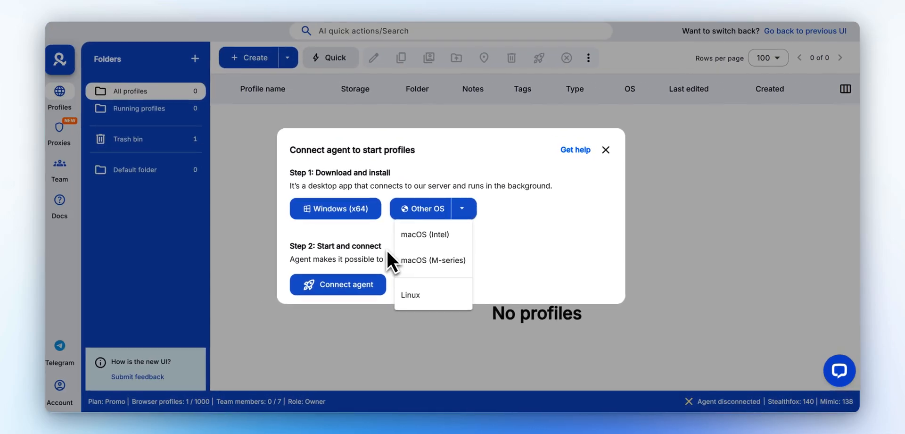
mouse_move(386, 251)
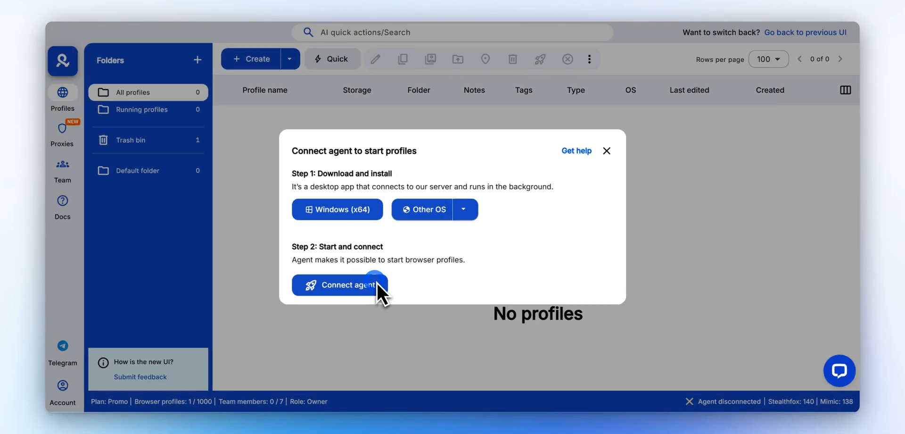
mouse_move(375, 285)
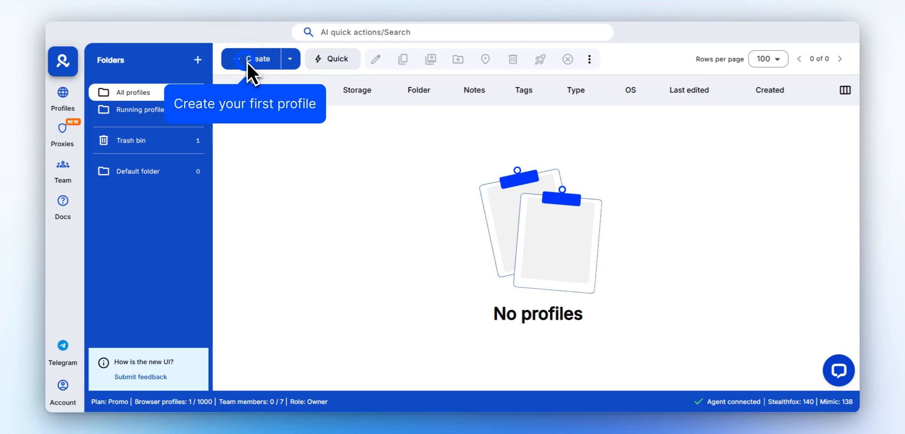
Start a new browser profile and scroll down through the profile creation form
left_click(256, 59)
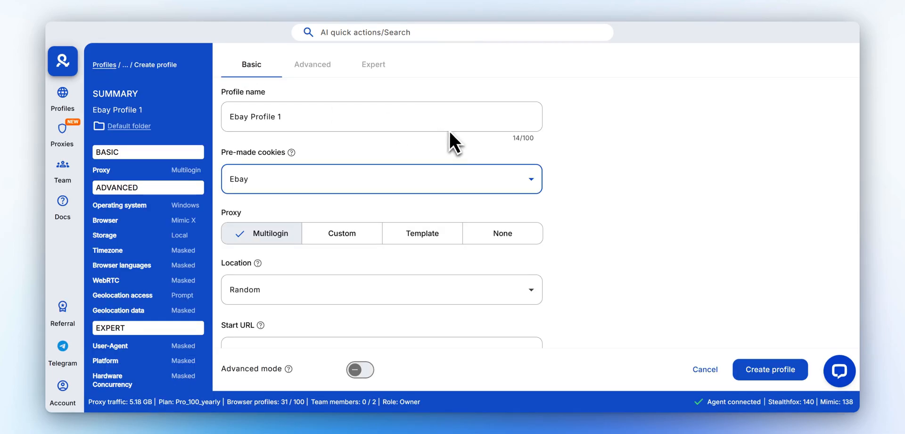
mouse_move(544, 143)
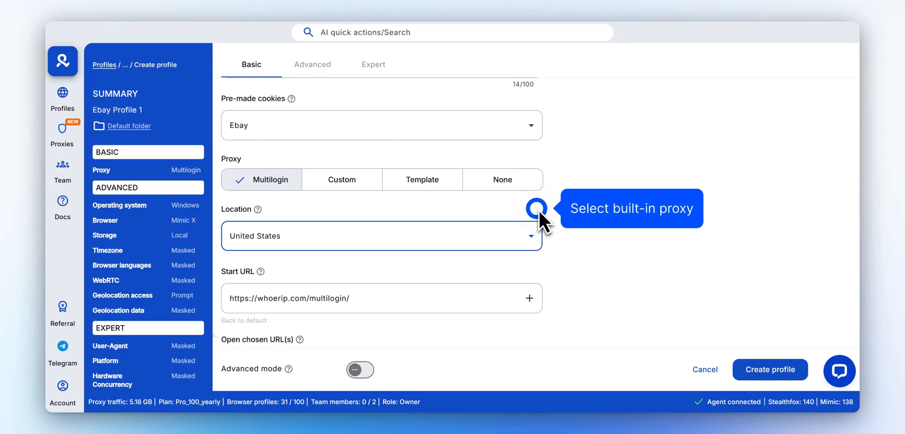
scroll("down", 3)
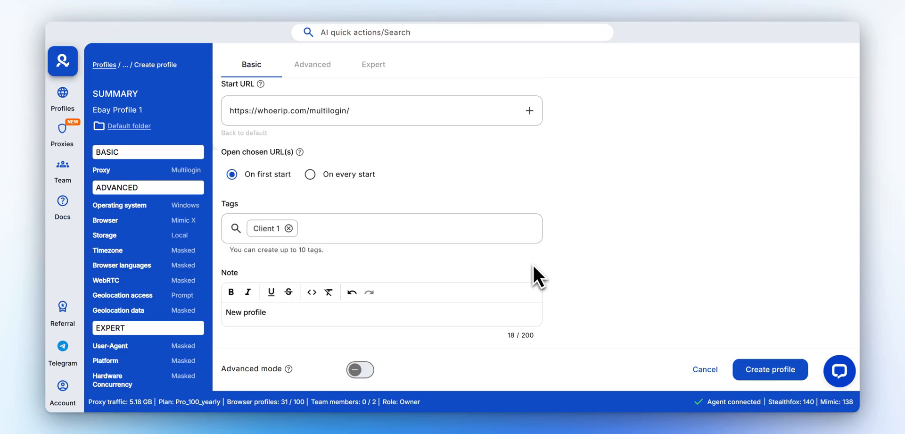
mouse_move(532, 271)
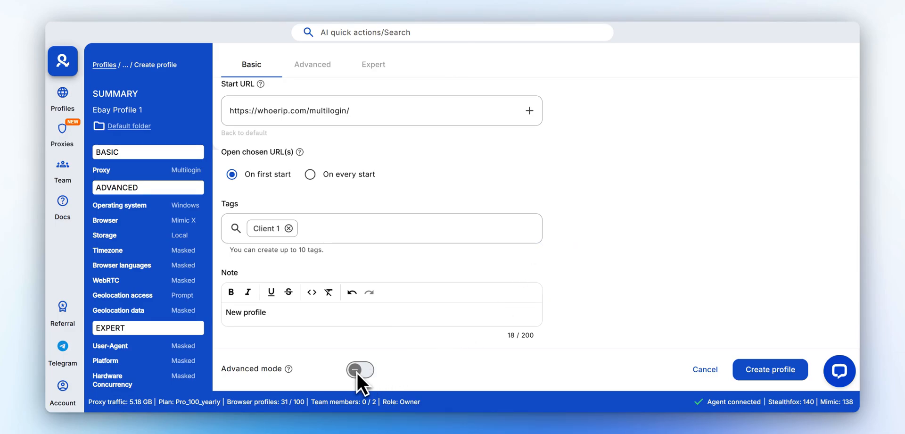
Enable Advanced mode on the Ebay Profile 1 form and view the Expert fingerprint settings
left_click(359, 369)
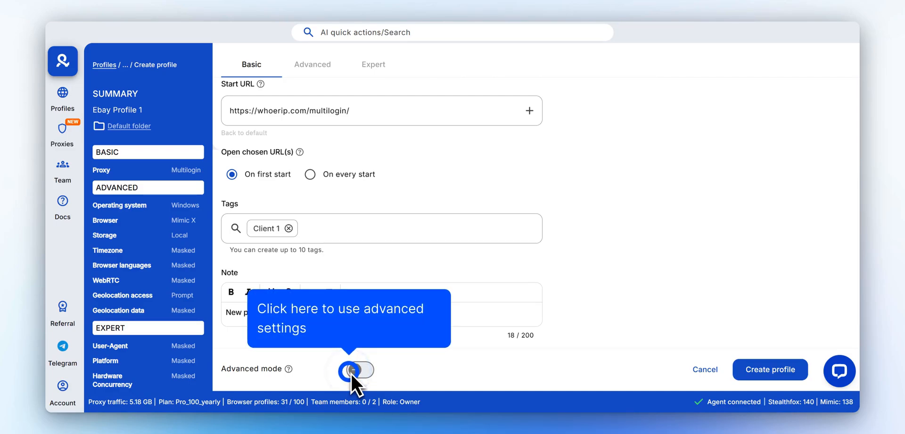
left_click(357, 369)
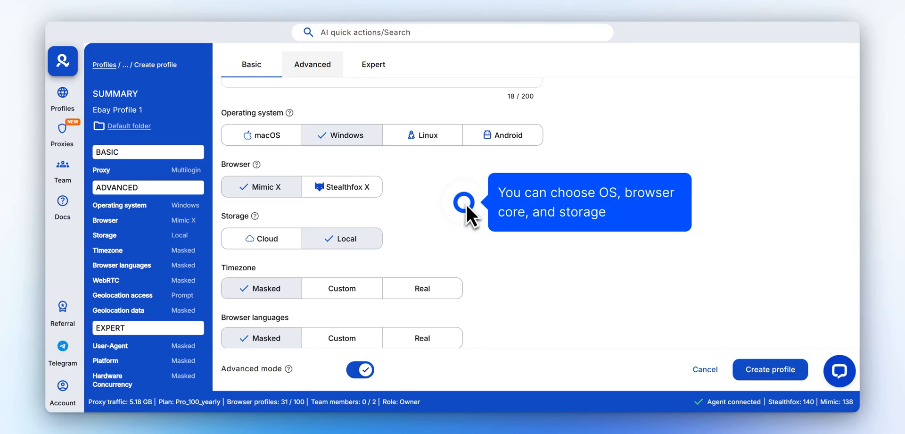
mouse_move(465, 210)
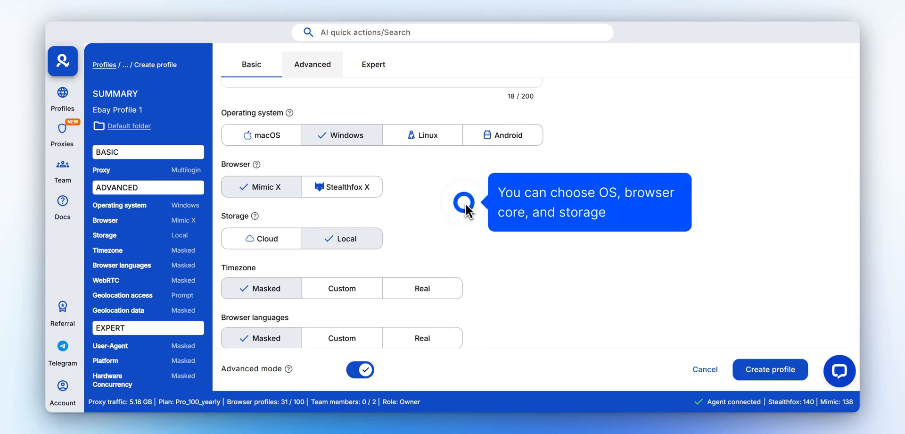
scroll("down", 3)
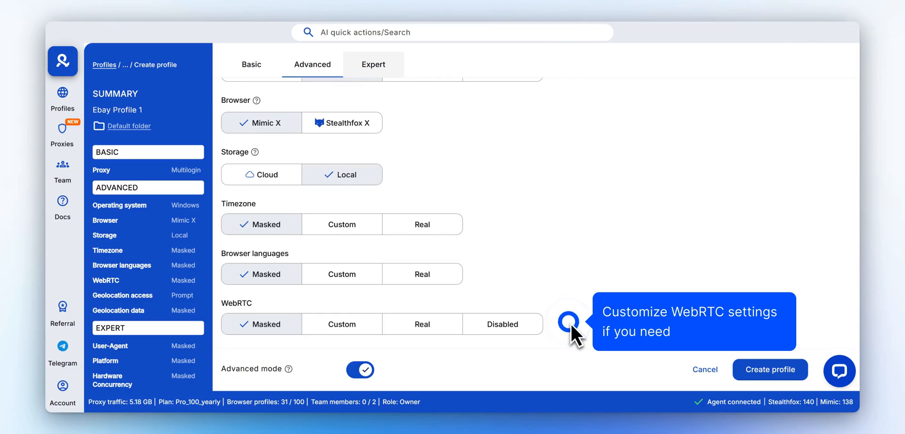
left_click(373, 64)
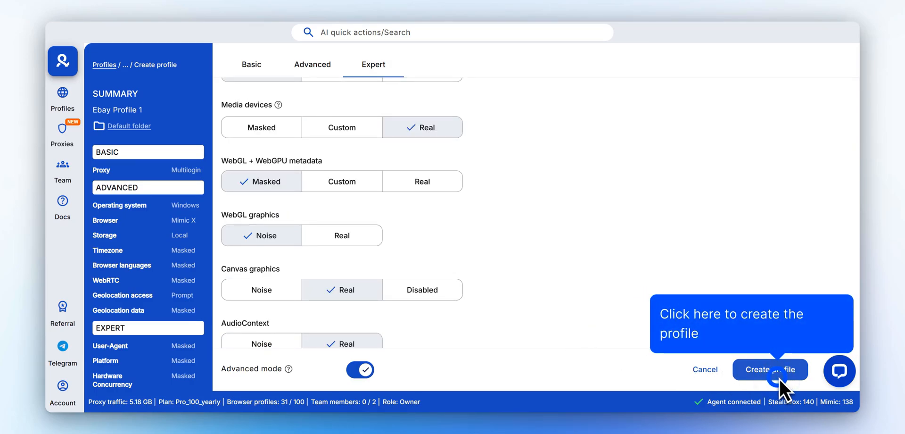
Create Ebay Profile 1 and start it from the profile list
left_click(770, 369)
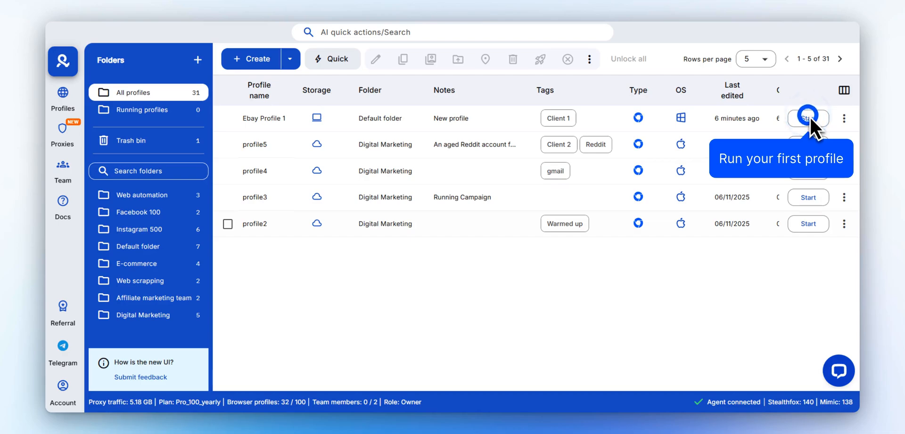
left_click(807, 118)
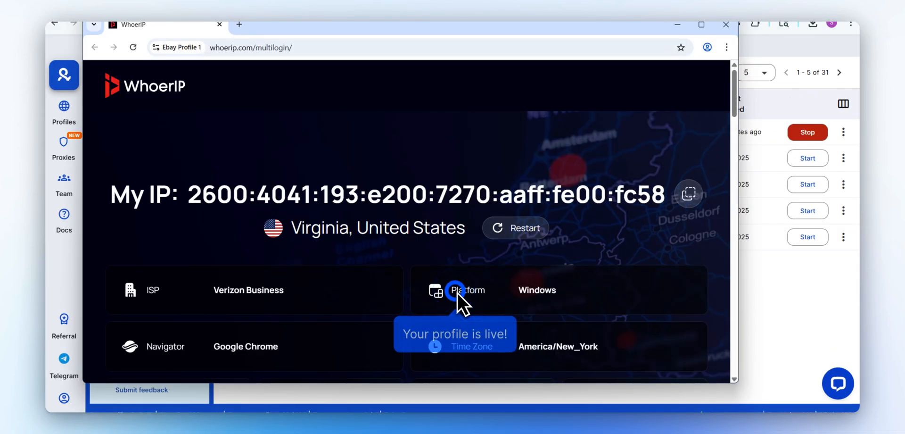